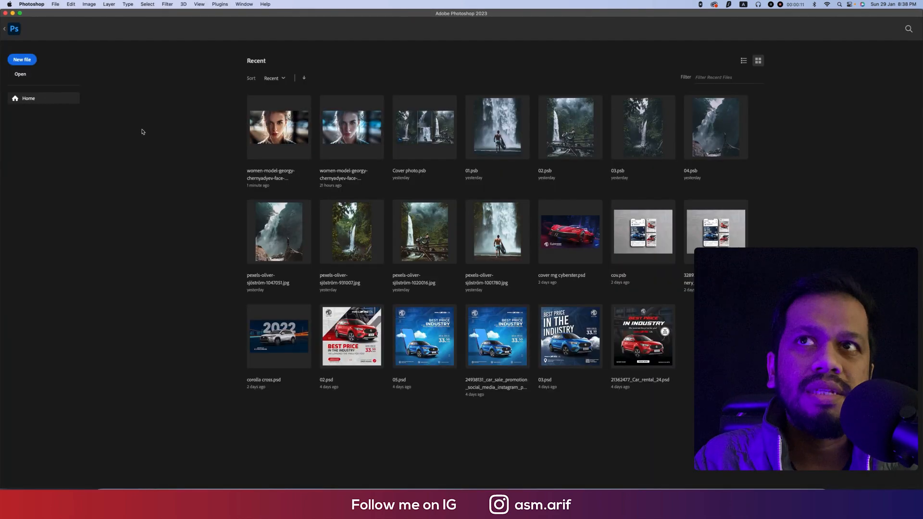
Open the original portrait and its edited version from the Recent files.
double_click(278, 127)
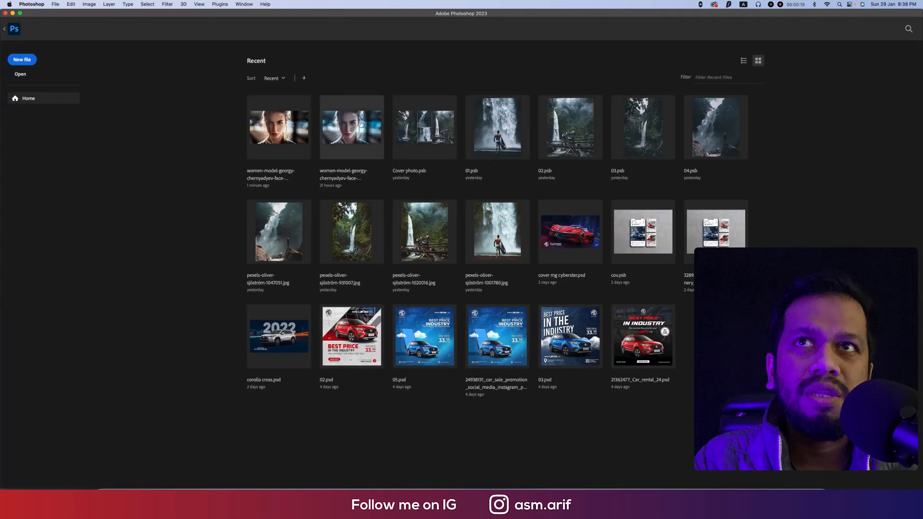
double_click(278, 127)
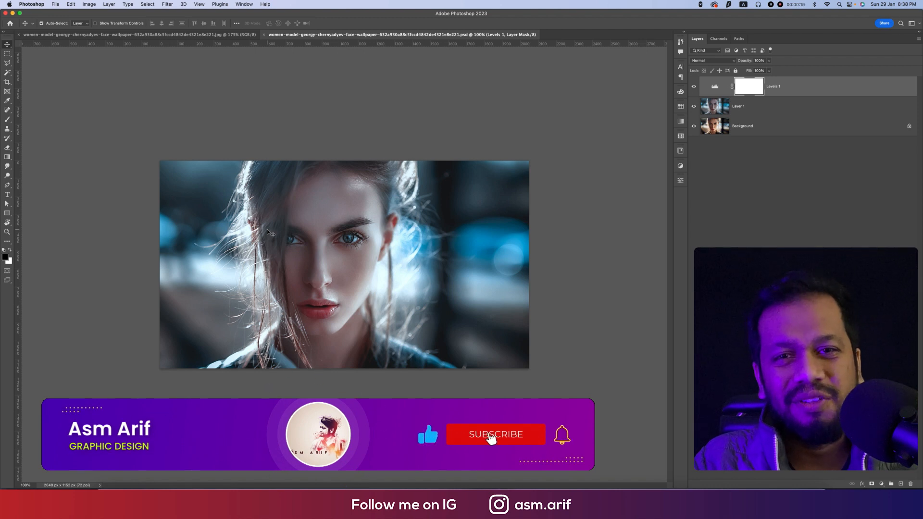
Close the edited .psd document, keeping the .jpg with Layer 1 and Background.
left_click(496, 434)
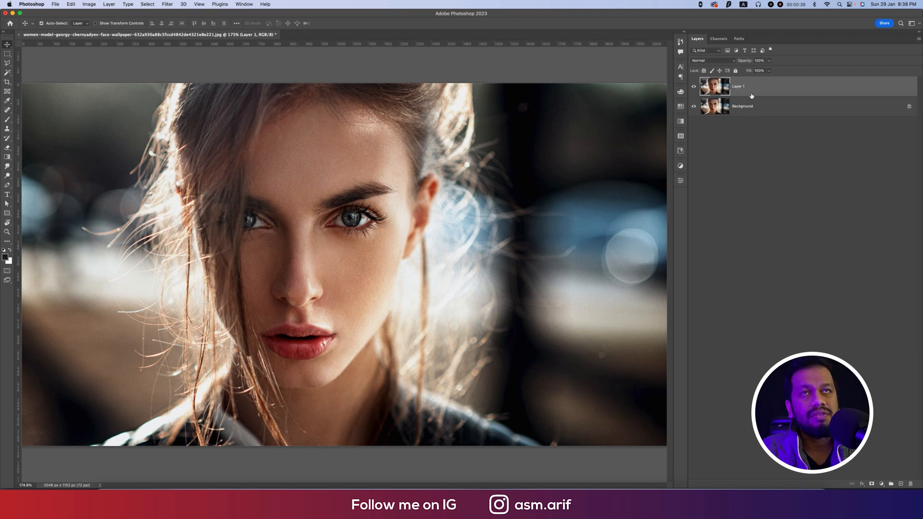
Choose Camera Raw Filter from the Filter menu for the portrait layer.
left_click(167, 4)
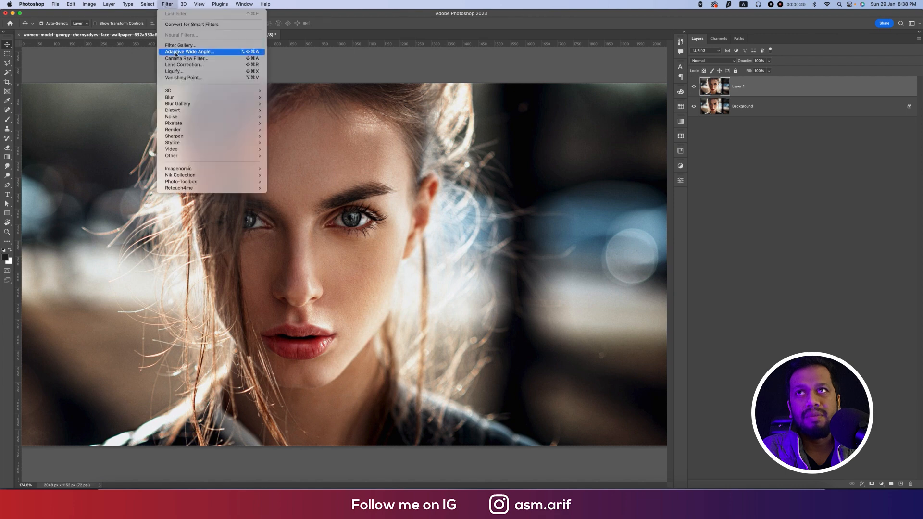
mouse_move(183, 65)
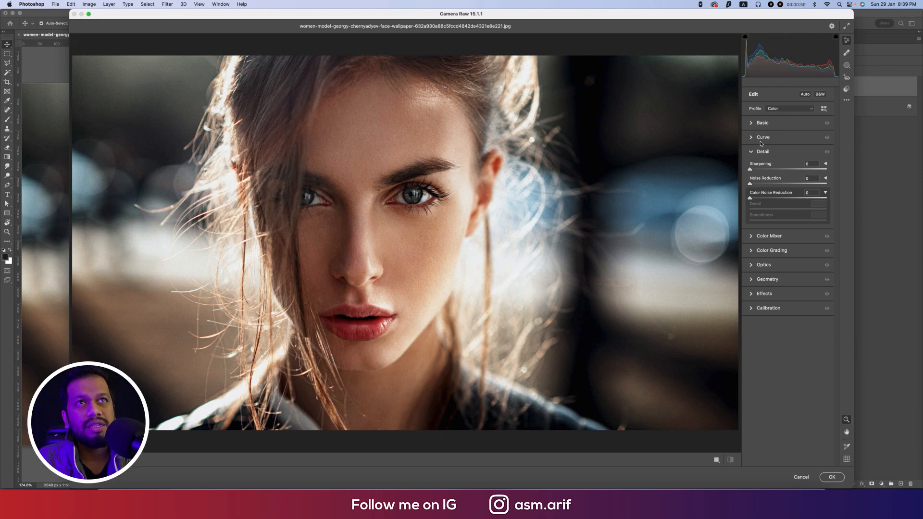
In Camera Raw Basic, set Temperature -33, Clarity -10 and Texture -31.
left_click(763, 122)
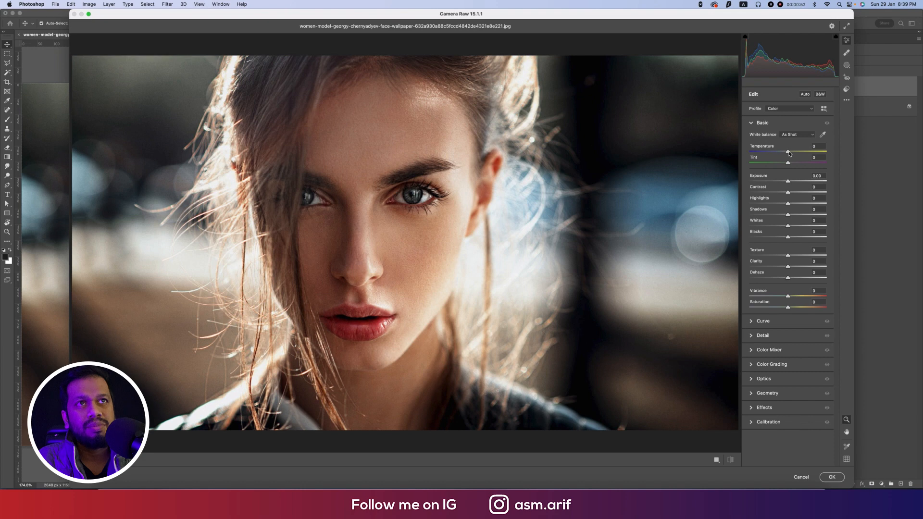
left_click_drag(787, 152, 774, 152)
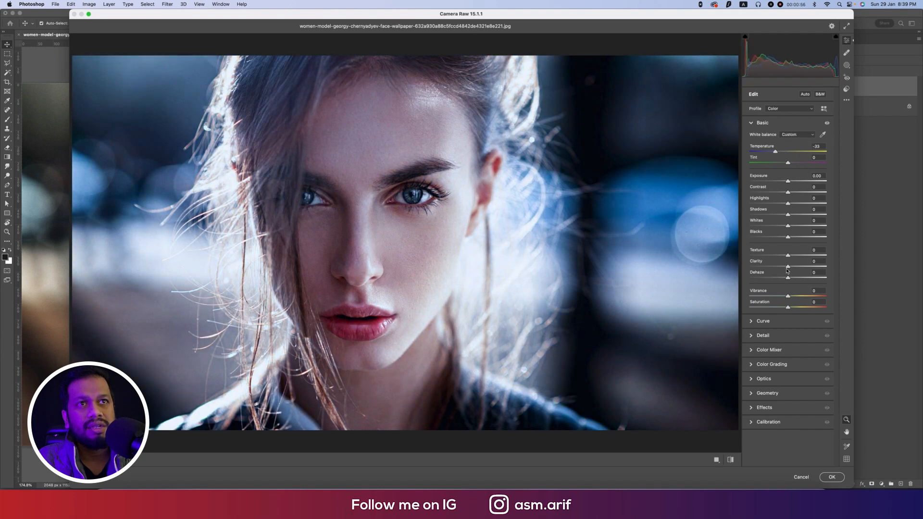
left_click_drag(776, 266, 777, 267)
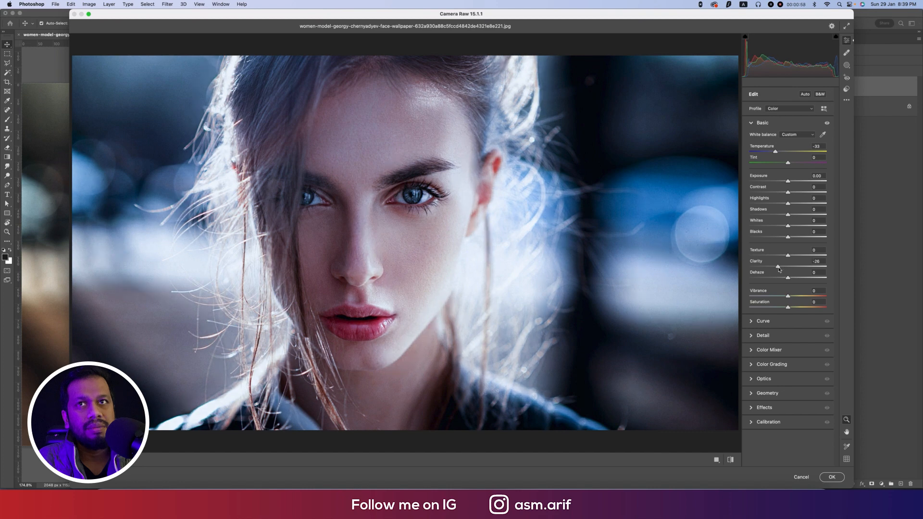
left_click_drag(777, 266, 783, 267)
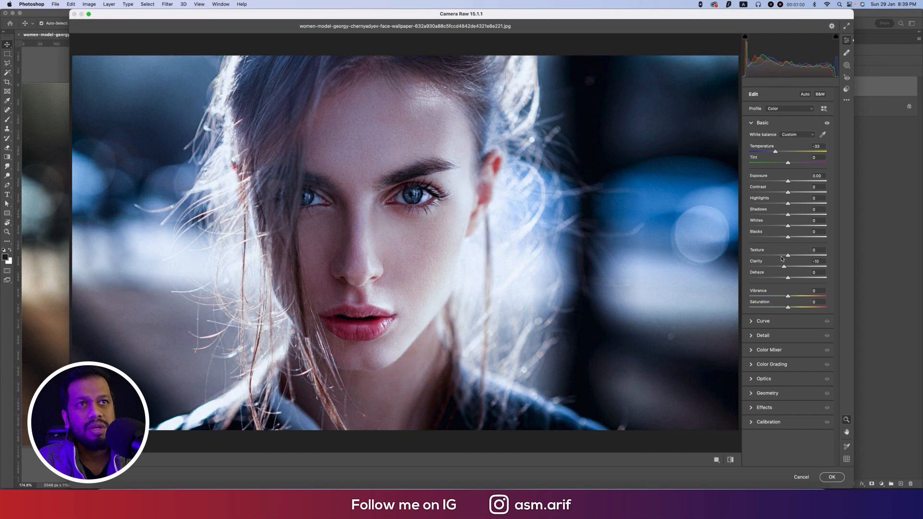
left_click_drag(789, 255, 776, 256)
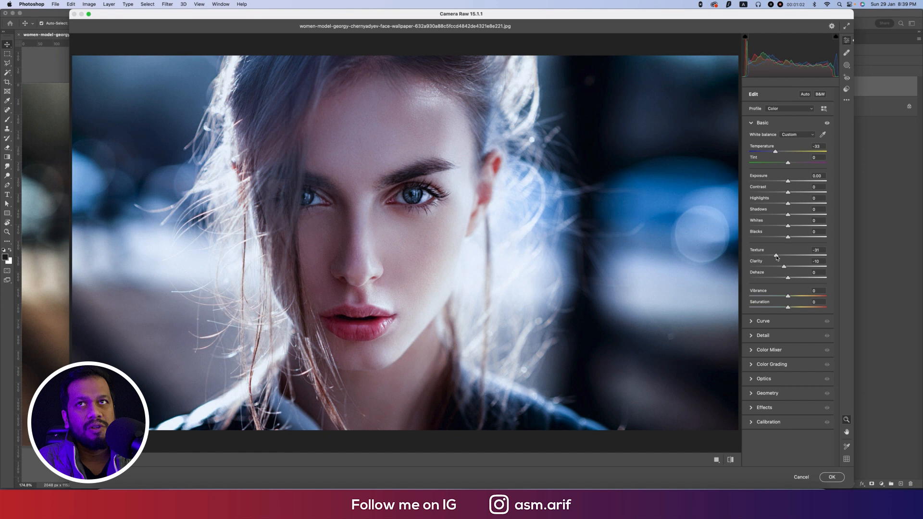
mouse_move(792, 302)
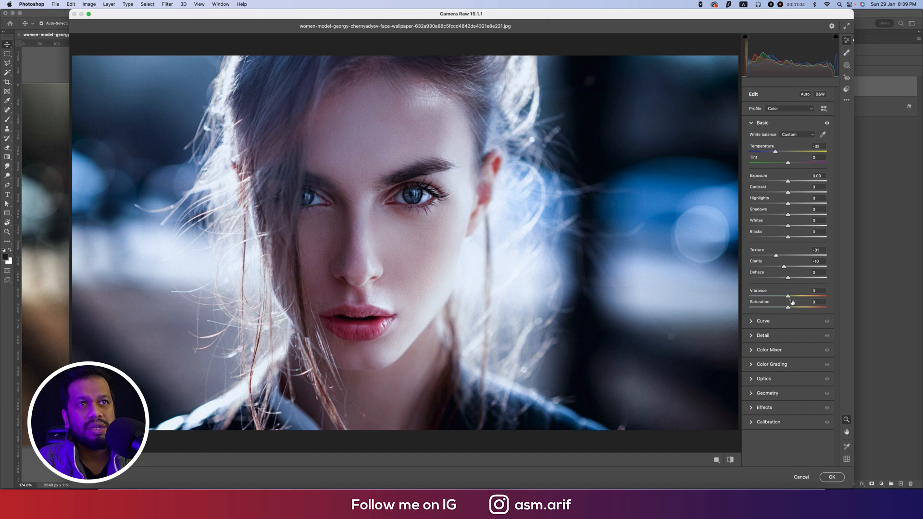
left_click_drag(789, 296, 781, 295)
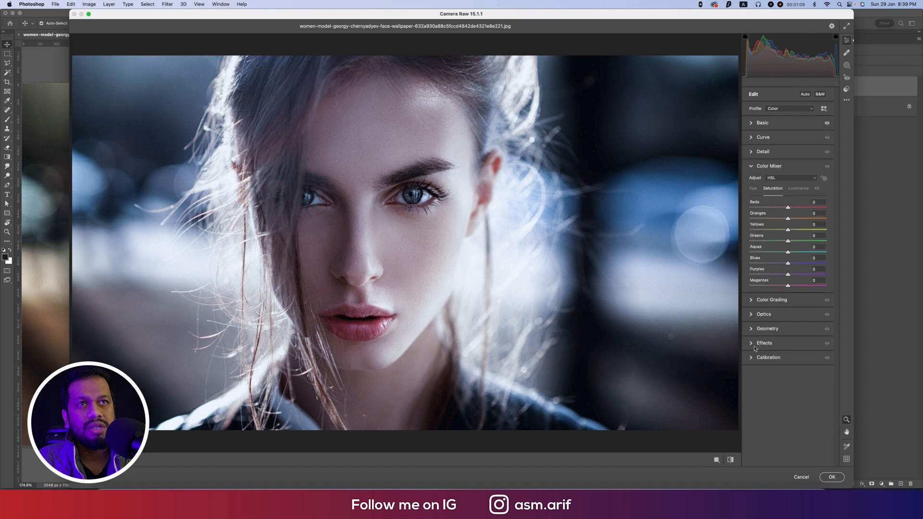
In the Color Mixer Hue tab, set Aquas +25, Blues -6 and Magentas -30.
left_click_drag(788, 263, 802, 263)
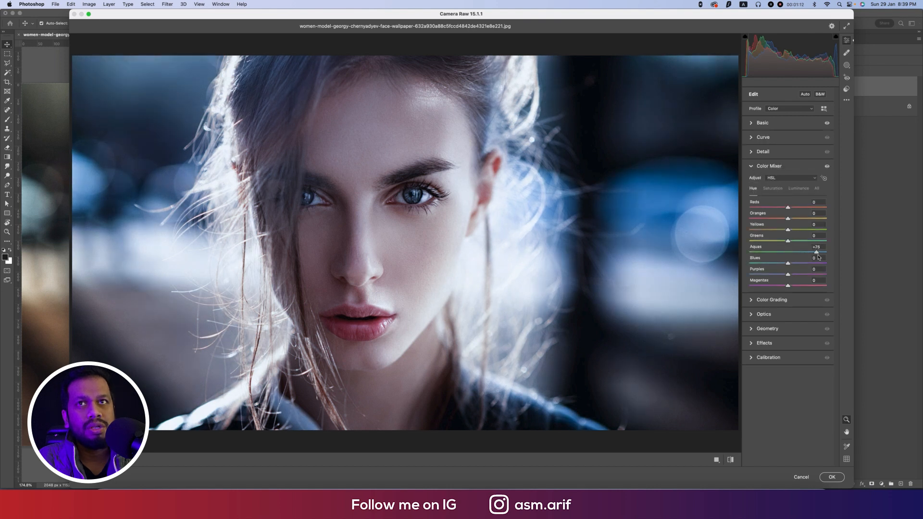
left_click_drag(818, 252, 787, 252)
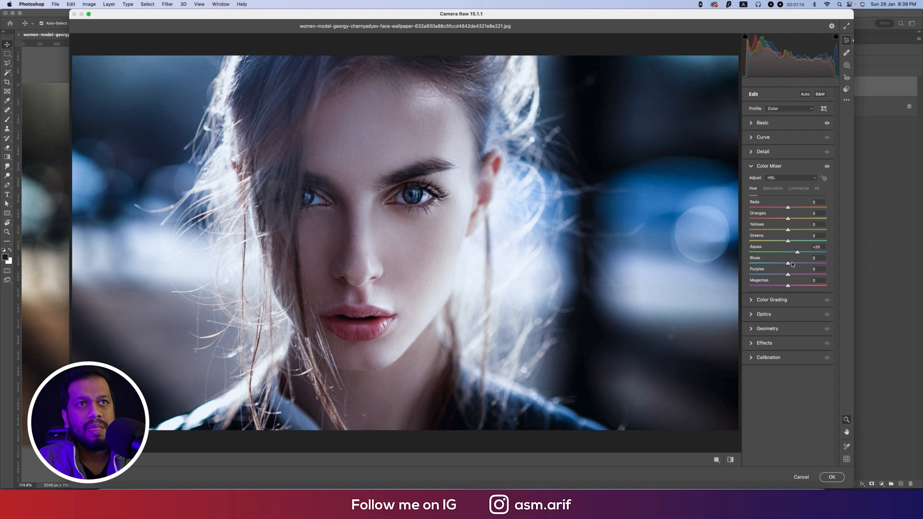
left_click_drag(789, 264, 786, 264)
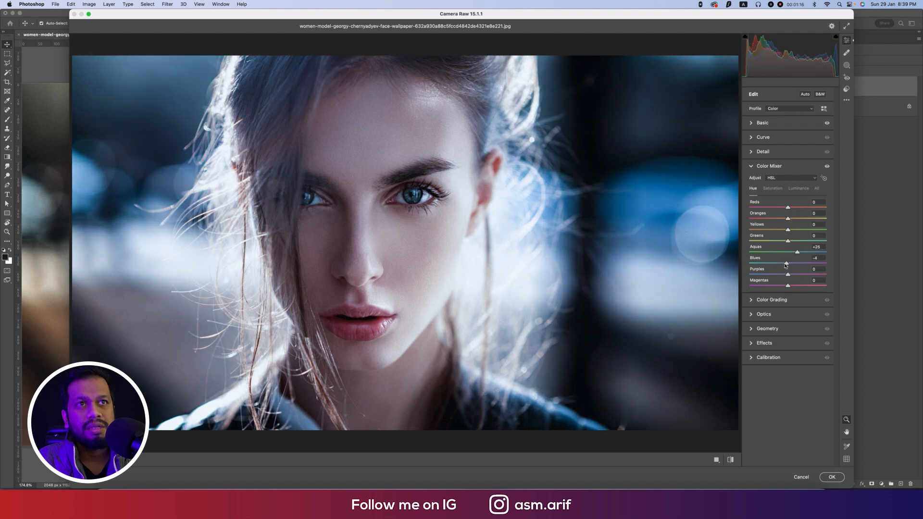
left_click_drag(789, 263, 783, 263)
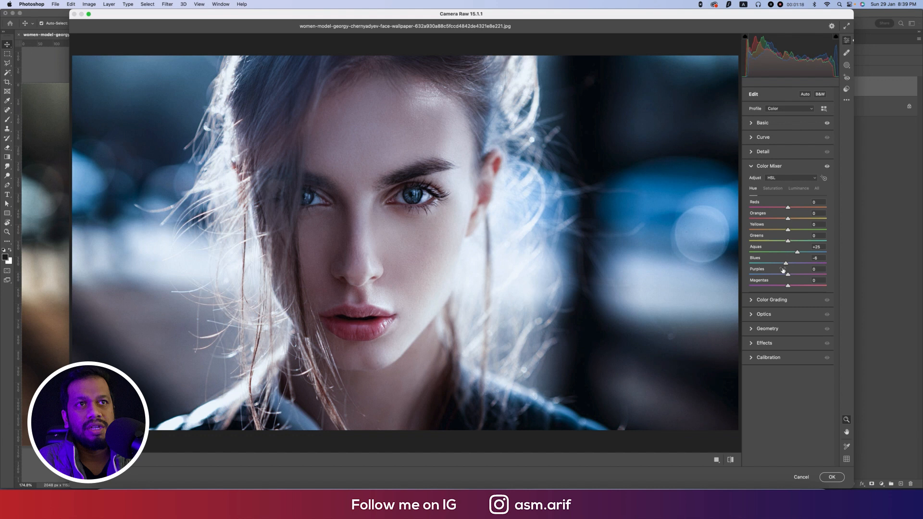
left_click_drag(806, 286, 780, 286)
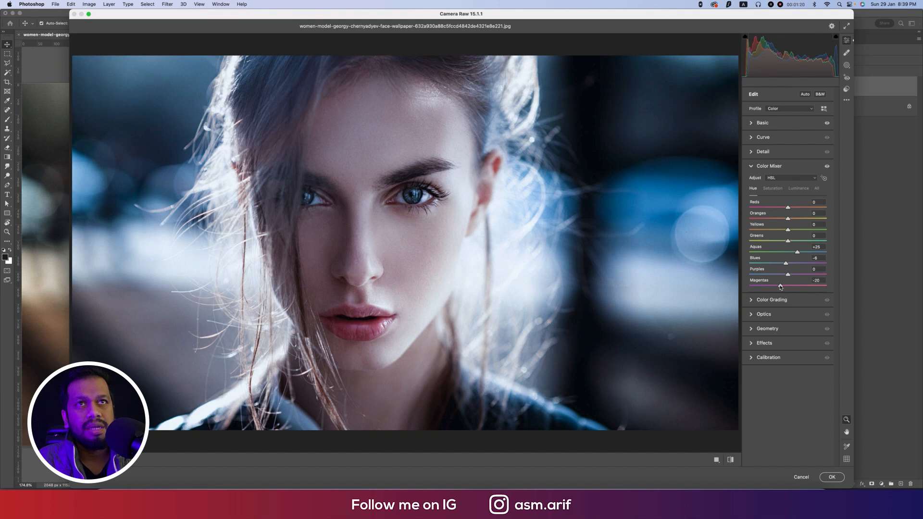
In Basic, set Vibrance -19, Contrast +30, Shadows +30, Highlights -76 and Dehaze -19.
left_click(763, 123)
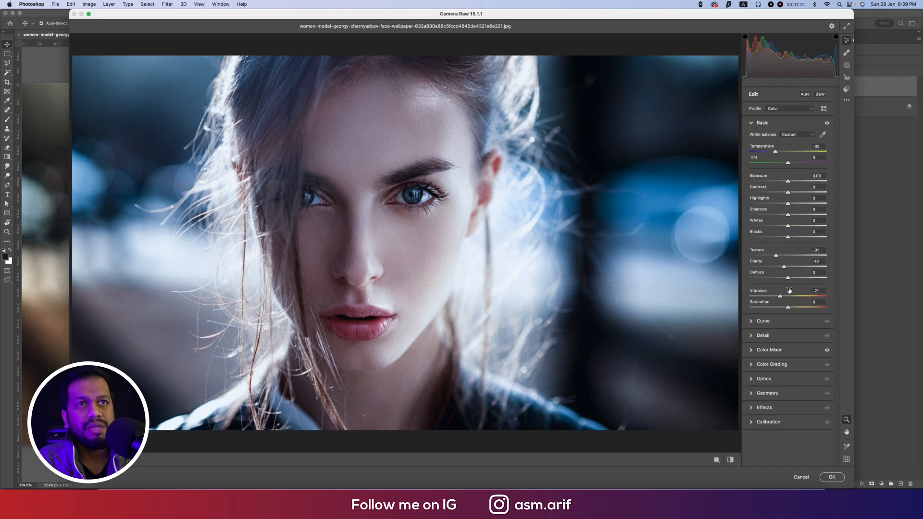
left_click_drag(777, 296, 783, 297)
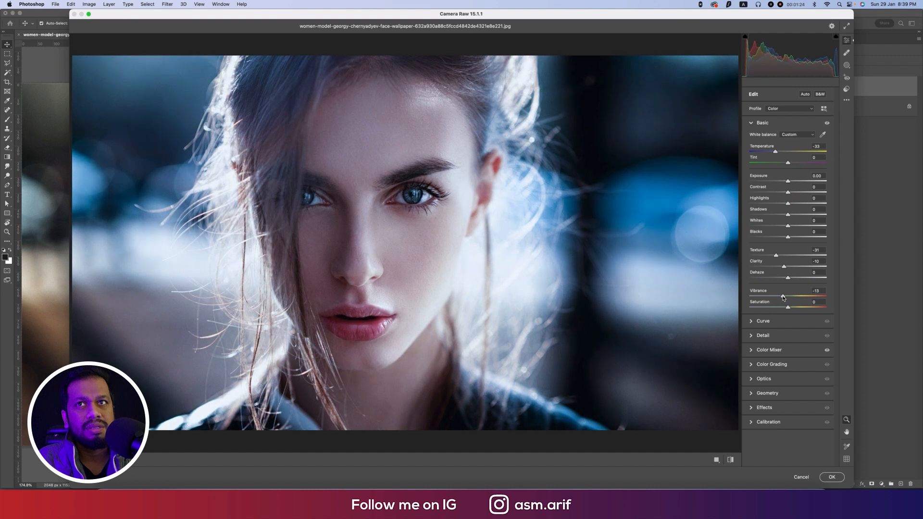
left_click_drag(783, 296, 779, 297)
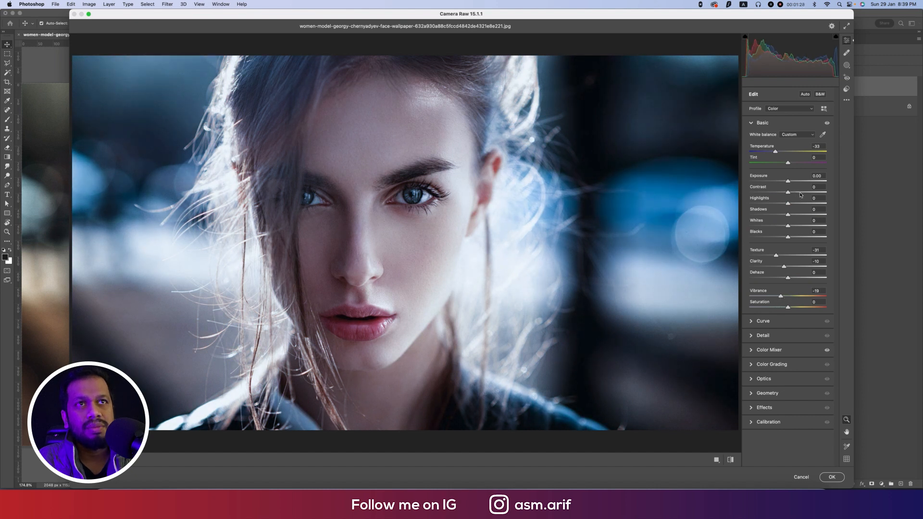
left_click_drag(788, 192, 799, 192)
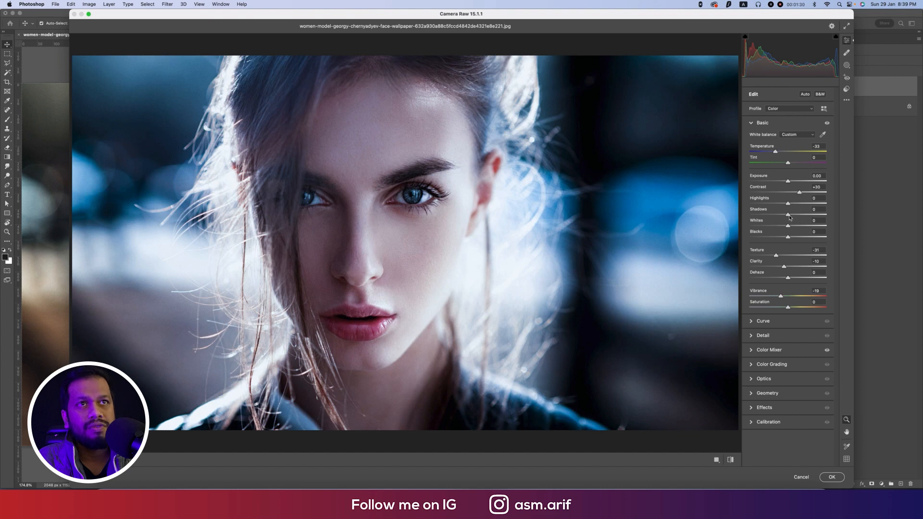
left_click_drag(788, 210, 799, 210)
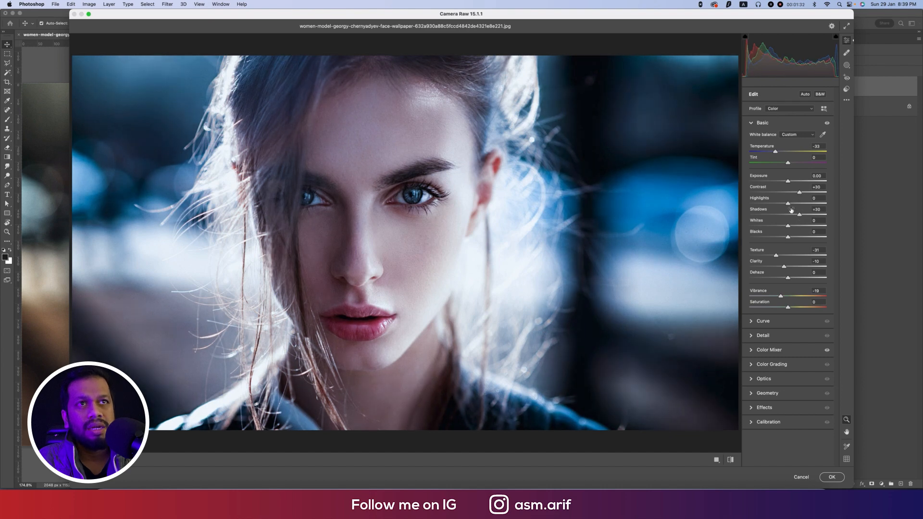
left_click_drag(797, 198, 776, 197)
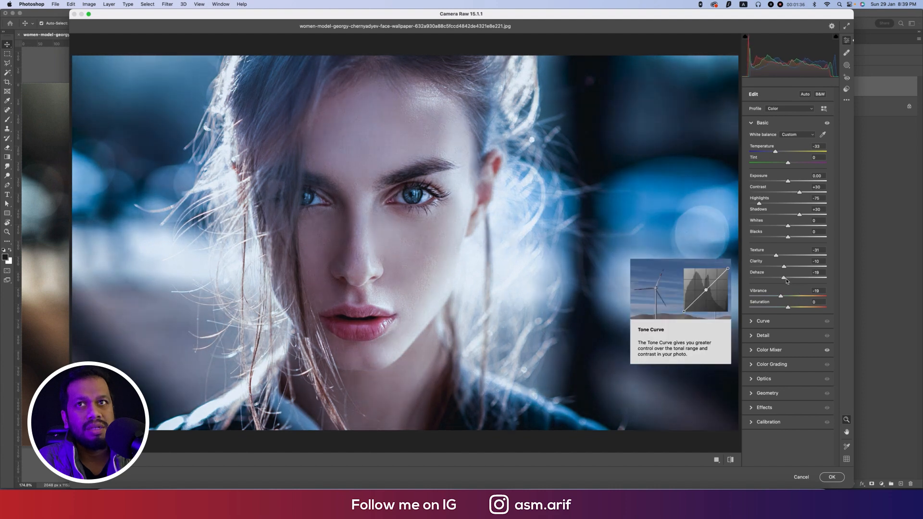
left_click_drag(784, 278, 788, 278)
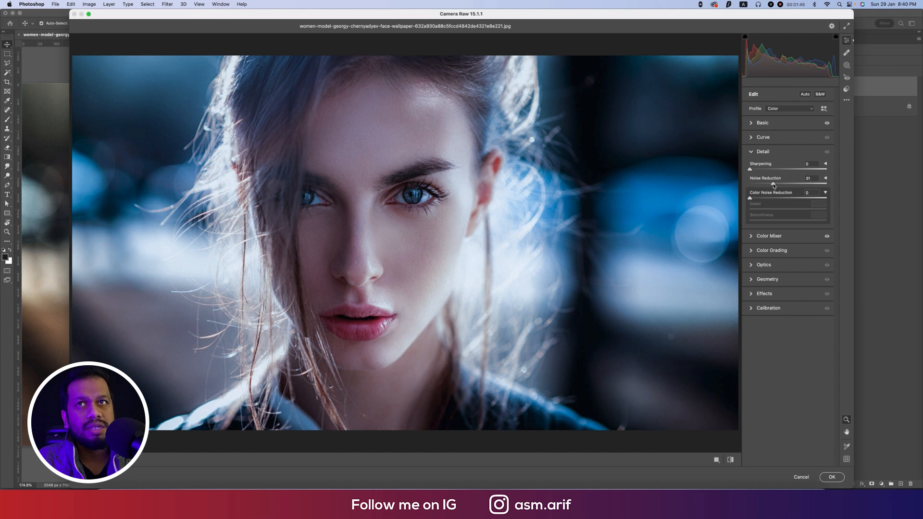
Set Noise Reduction in the Detail panel to 21.
left_click_drag(772, 184, 780, 183)
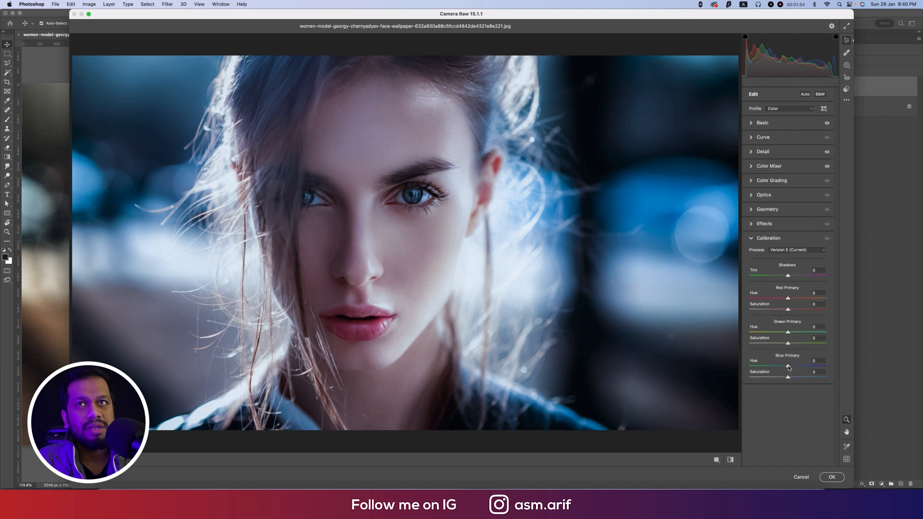
Set Calibration Blue Primary Hue to -29 and Green Primary Hue to -18.
left_click_drag(787, 364, 777, 365)
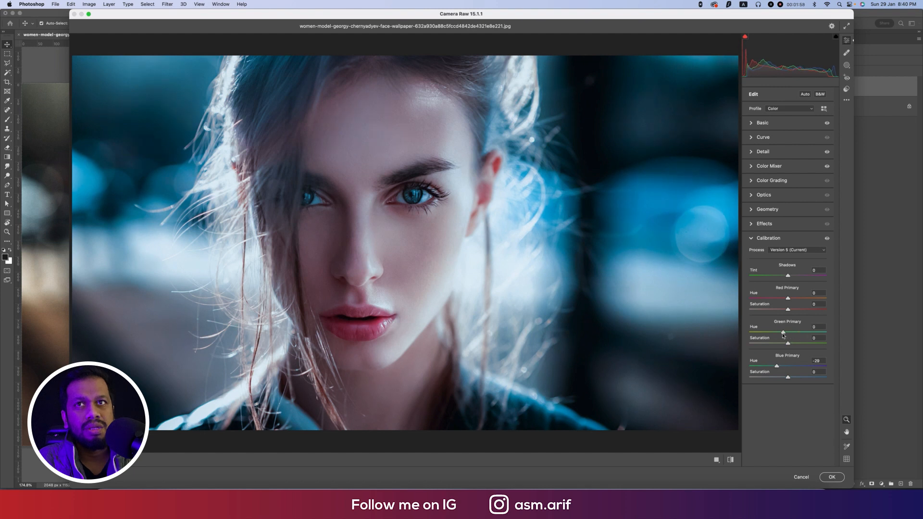
left_click_drag(787, 297, 803, 297)
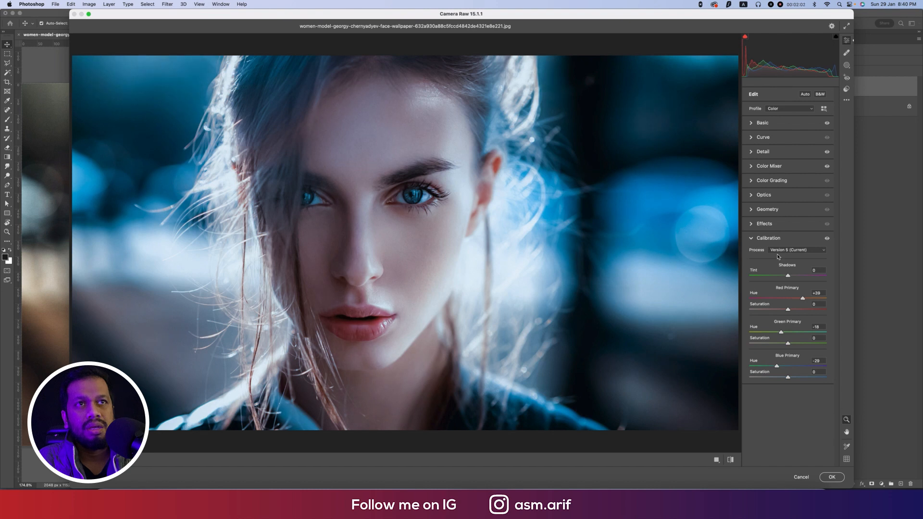
In the Color Mixer Saturation tab, raise the magentas saturation slightly.
left_click(768, 166)
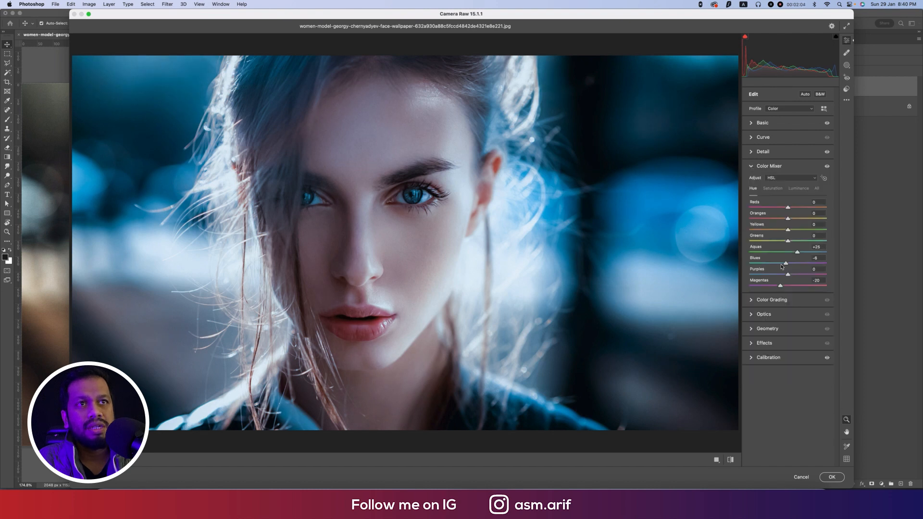
left_click(773, 188)
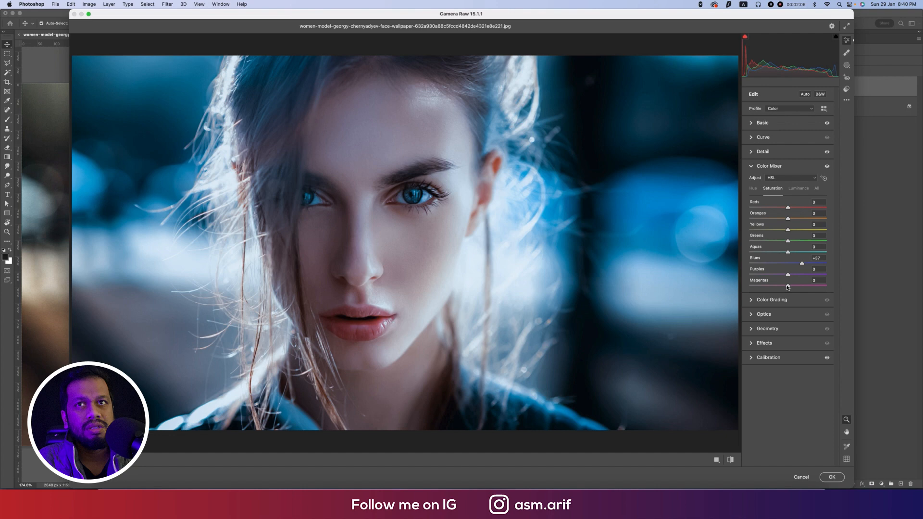
left_click_drag(787, 286, 790, 286)
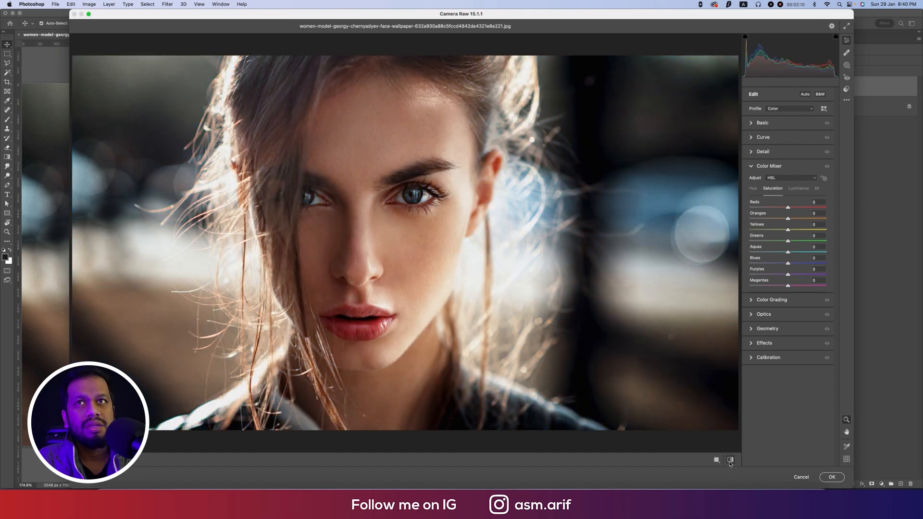
left_click_drag(788, 264, 803, 264)
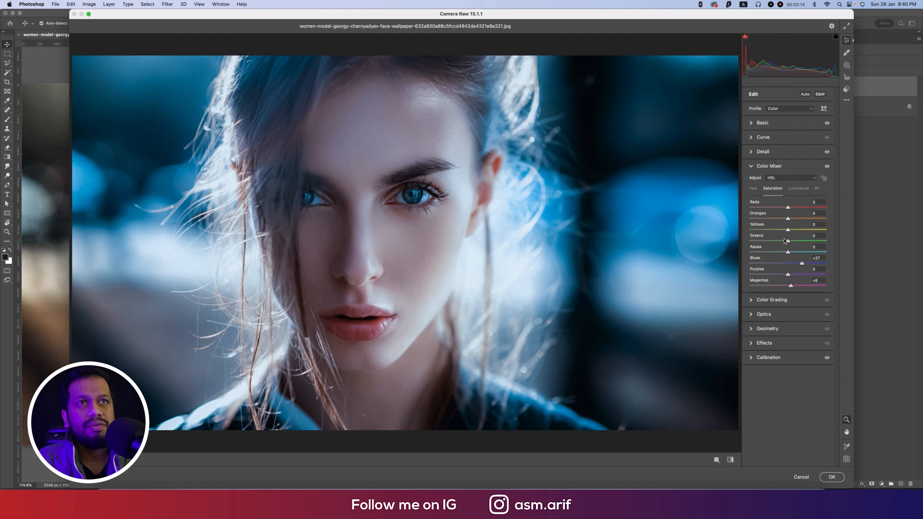
Shift the greens and reds hues, then lower the reds saturation.
left_click(799, 188)
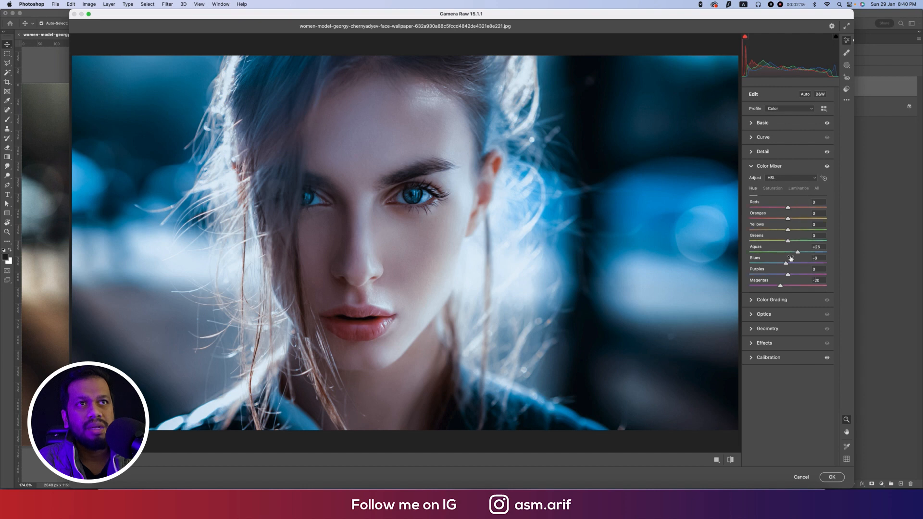
left_click_drag(787, 242, 781, 241)
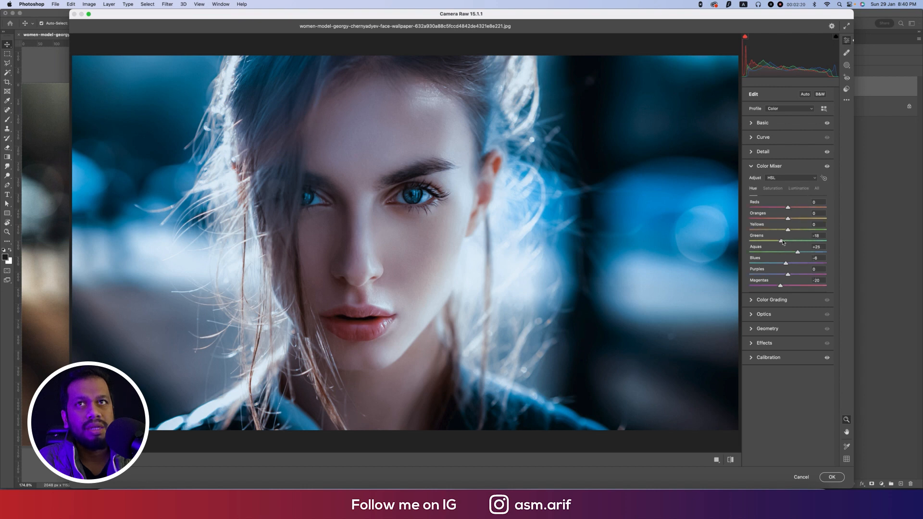
left_click_drag(781, 240, 778, 241)
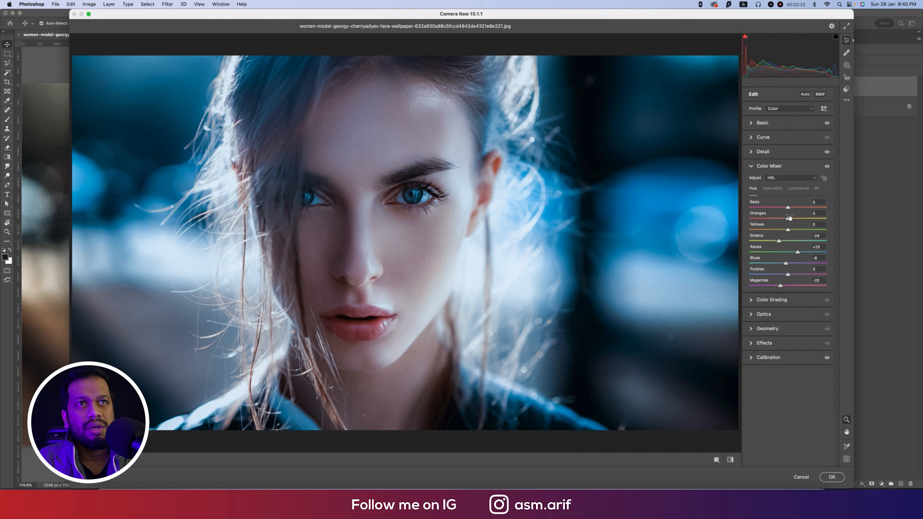
left_click_drag(787, 207, 789, 207)
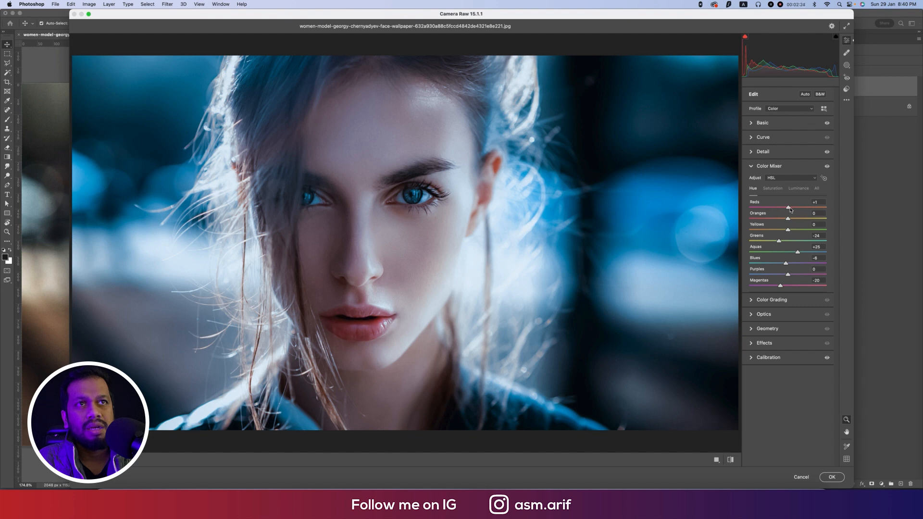
left_click(772, 189)
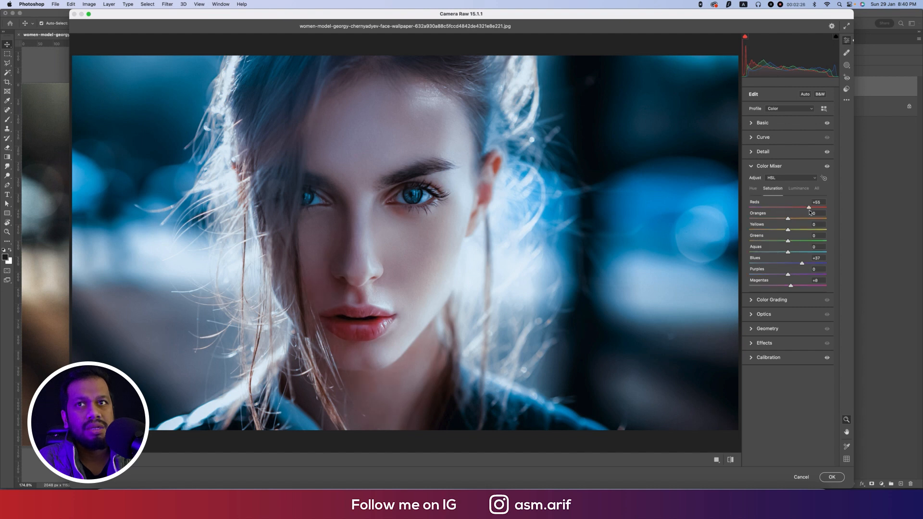
left_click_drag(809, 207, 785, 208)
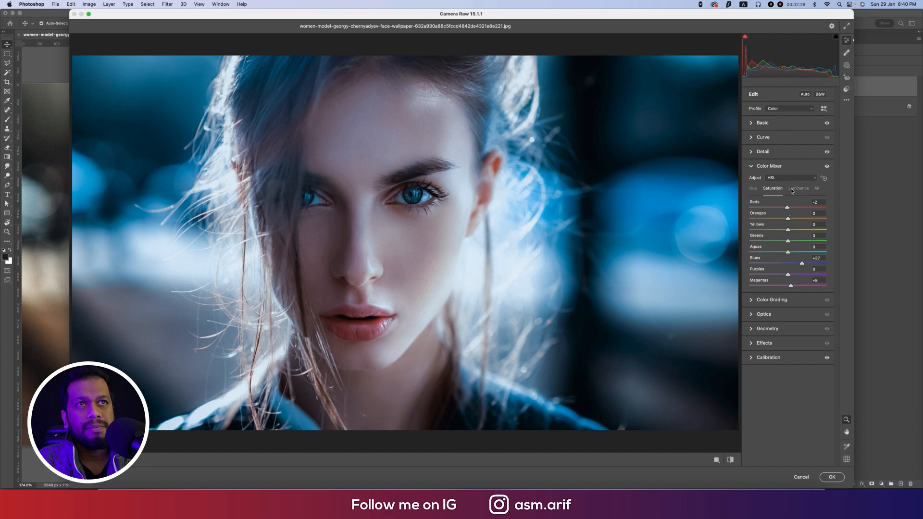
Shift the aquas hue and raise the purples saturation.
left_click(798, 188)
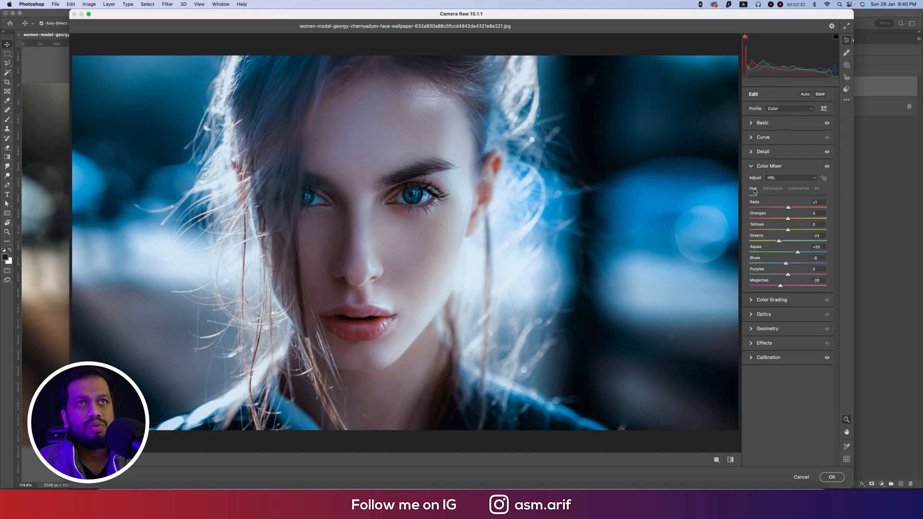
left_click_drag(800, 252, 786, 252)
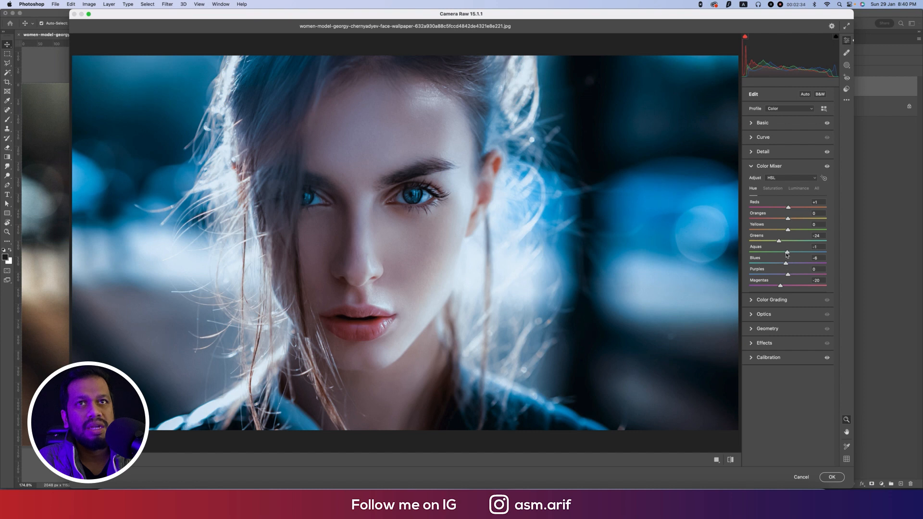
left_click_drag(786, 252, 777, 252)
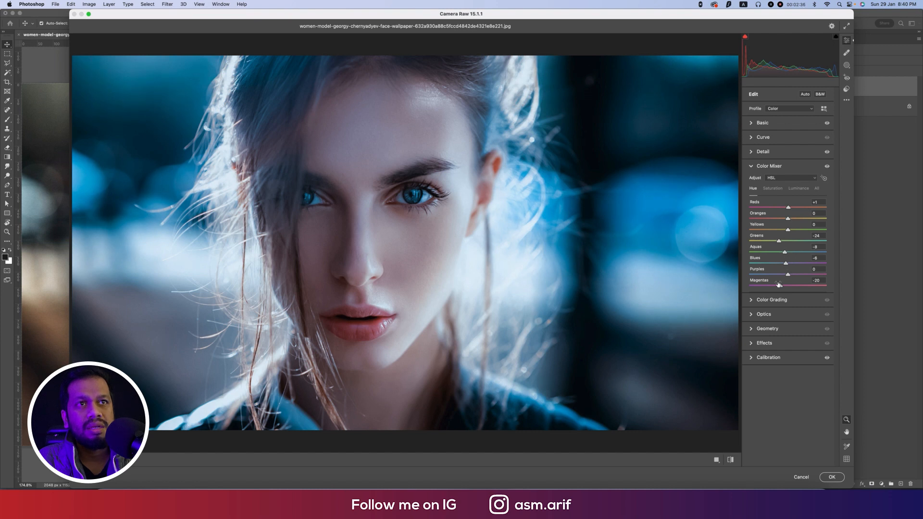
left_click(772, 188)
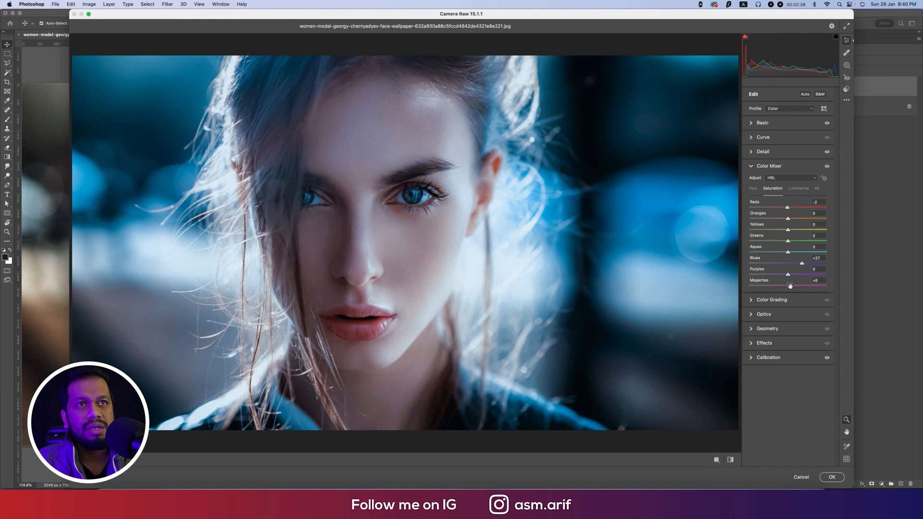
left_click_drag(788, 275, 794, 274)
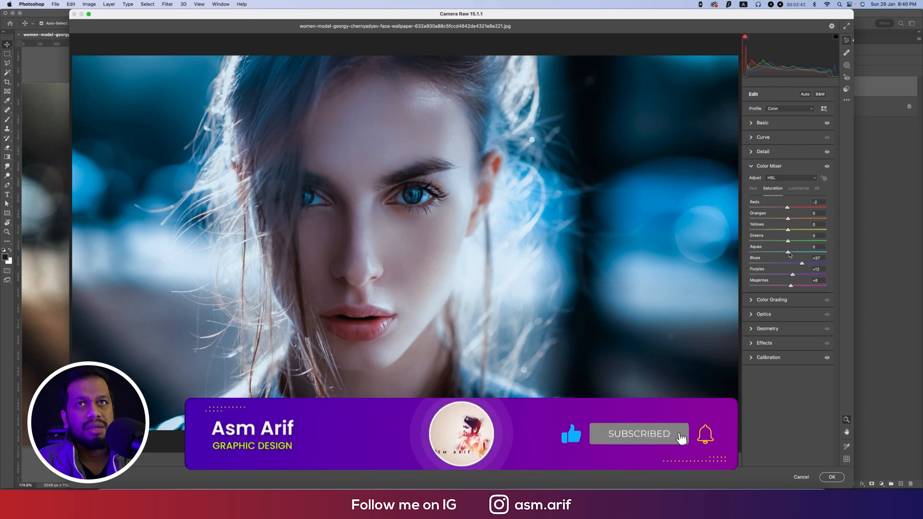
Push the aquas hue to -32, shift blues toward cyan, and apply the Camera Raw edits.
left_click_drag(792, 252, 782, 252)
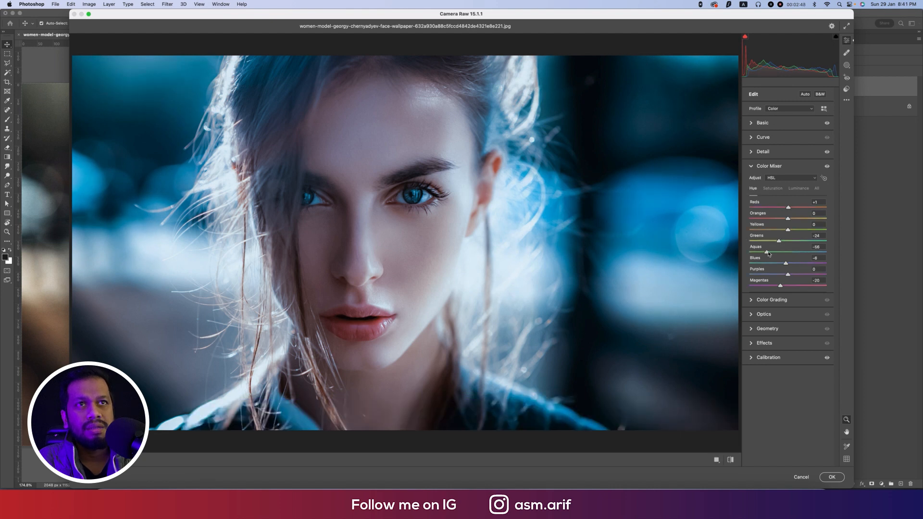
left_click_drag(778, 252, 781, 252)
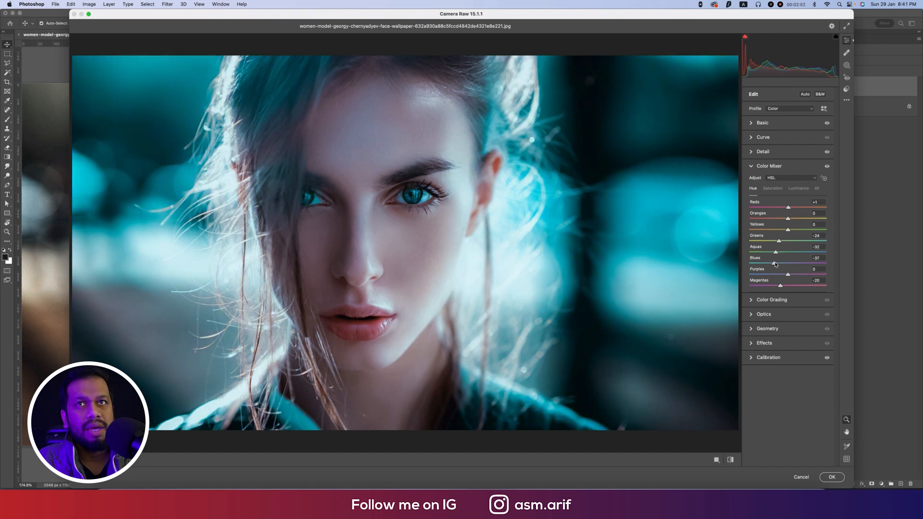
left_click_drag(773, 263, 784, 263)
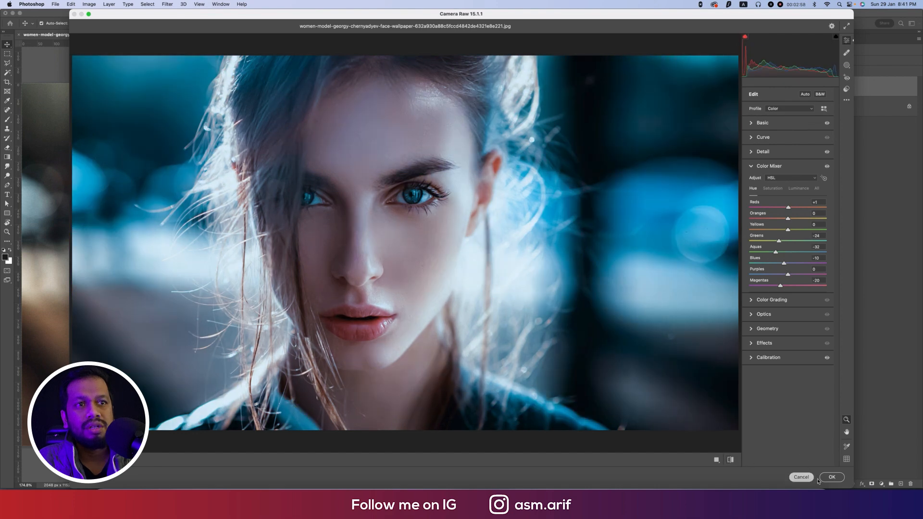
left_click(831, 477)
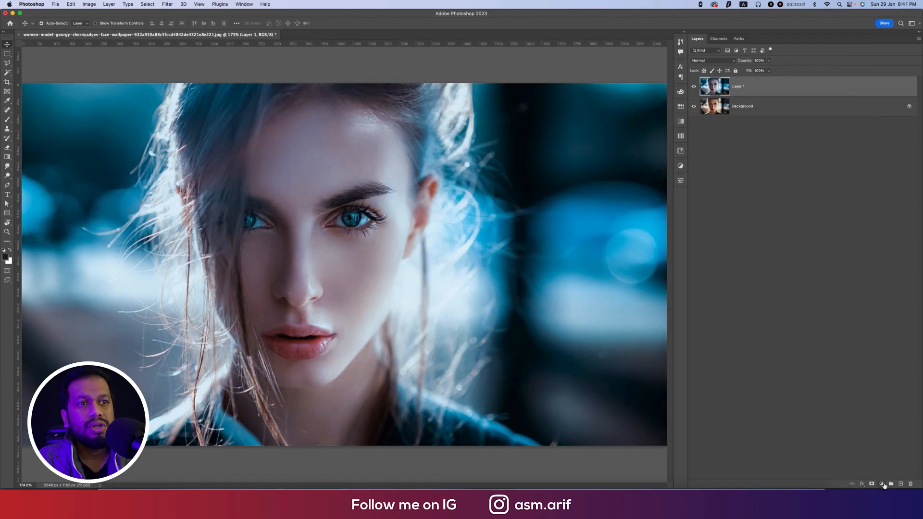
Add a Levels adjustment layer with the white input point lowered to 242.
left_click(882, 483)
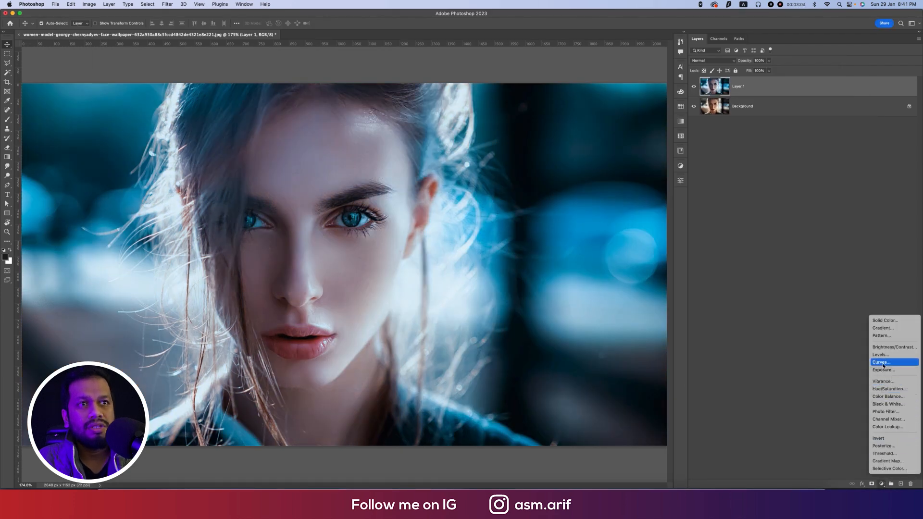
left_click(879, 354)
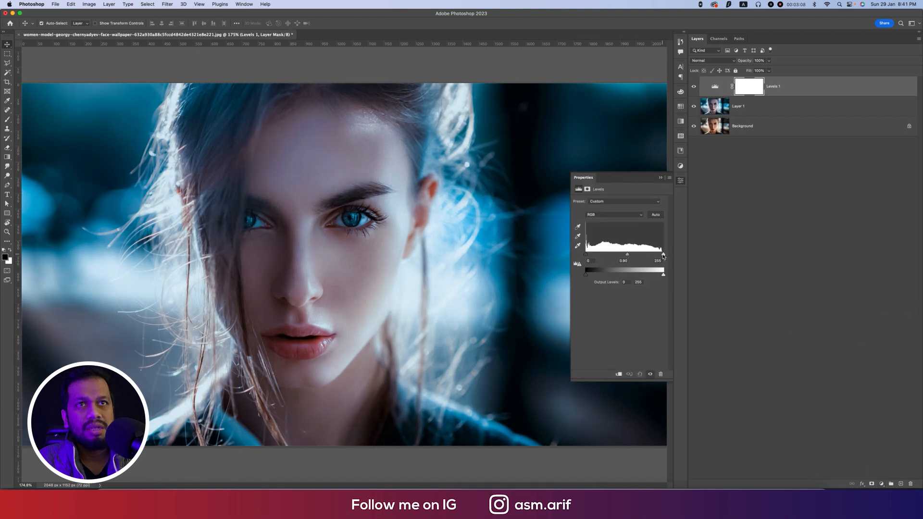
left_click_drag(663, 253, 659, 254)
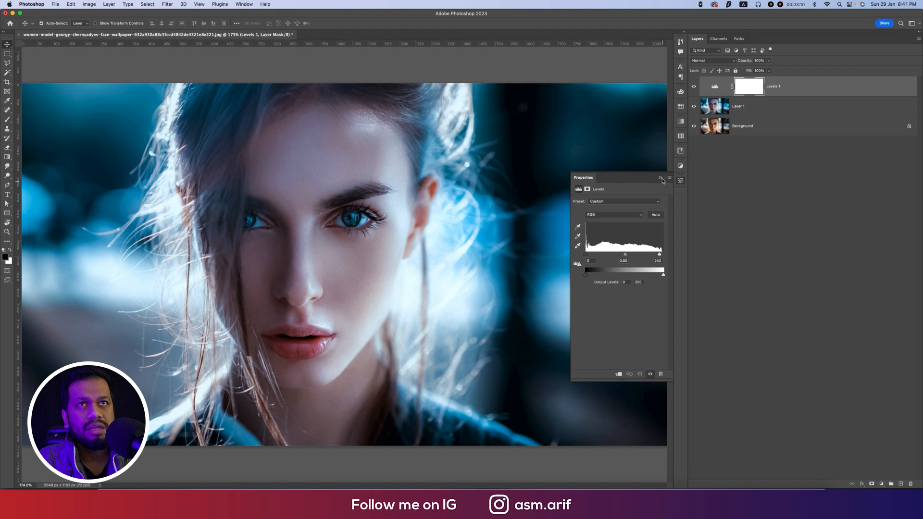
left_click(662, 178)
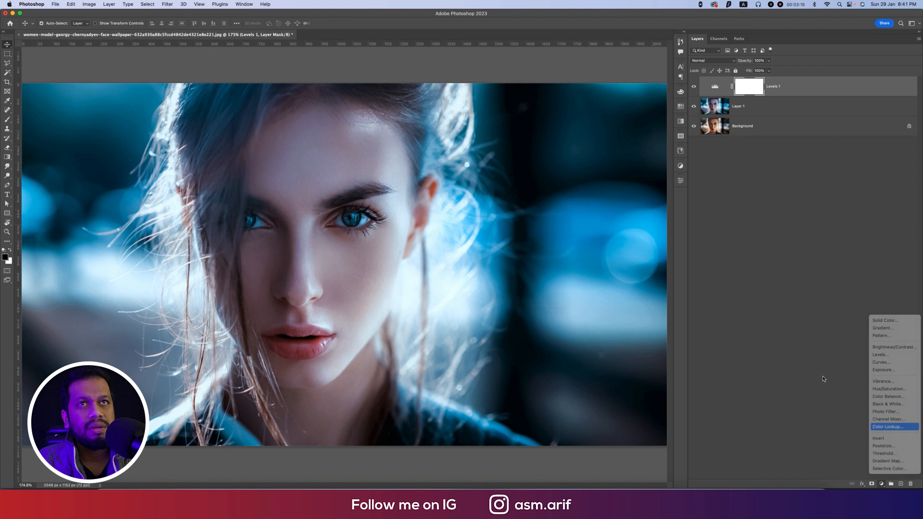
Add a Color Lookup layer, try EdgyAmber.3DL, then settle on the Crisp_Warm.look 3DLUT.
left_click(890, 427)
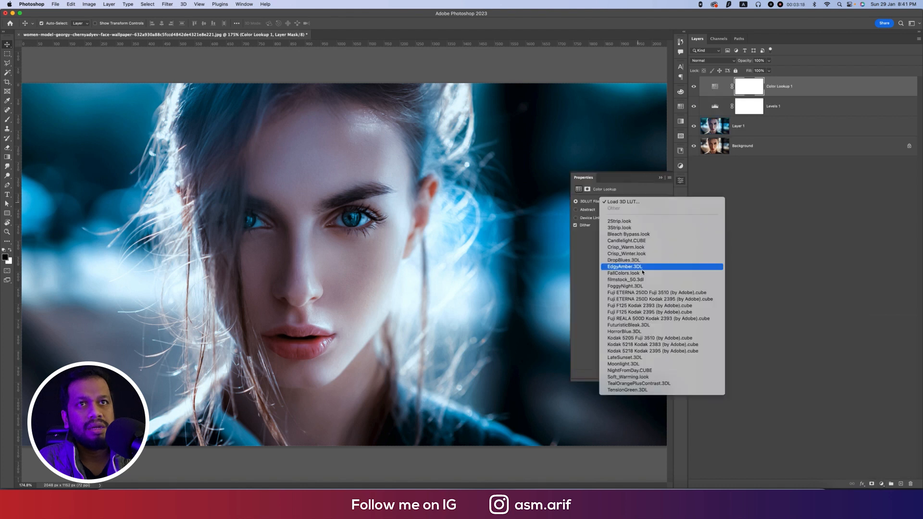
left_click(623, 266)
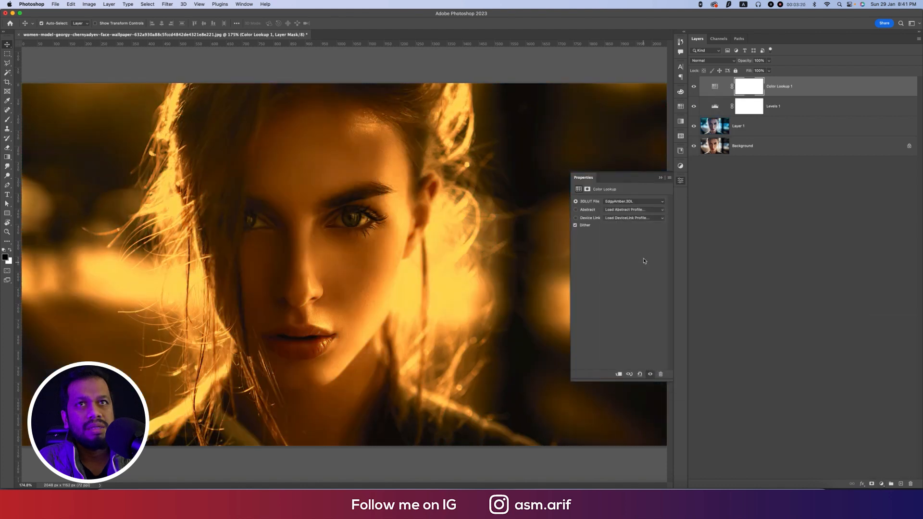
left_click(632, 201)
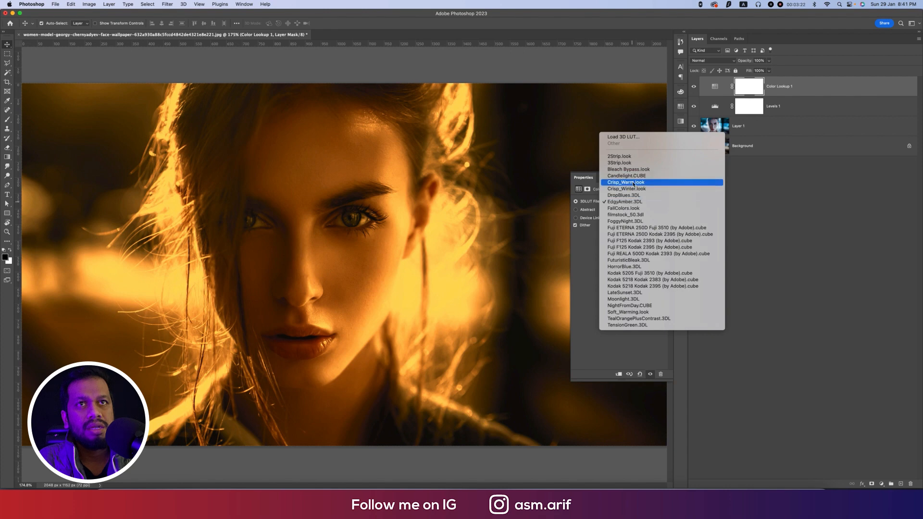
left_click(626, 182)
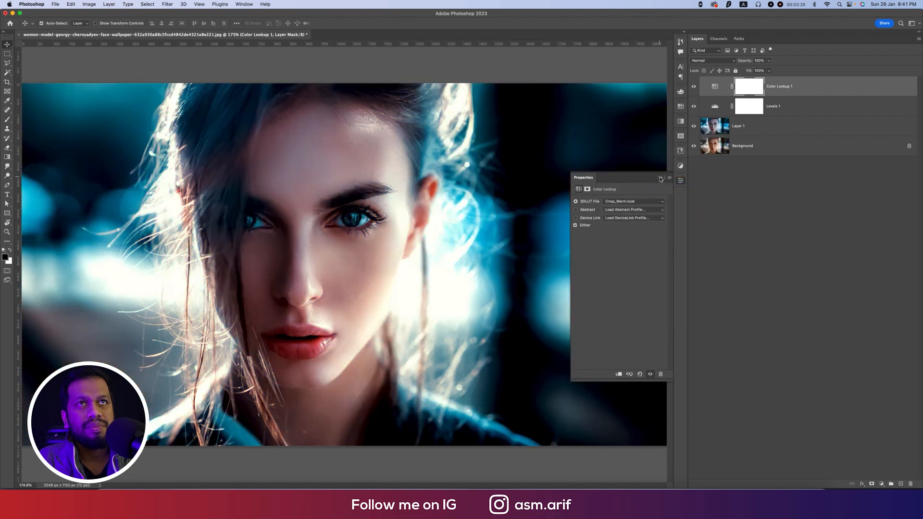
left_click(660, 179)
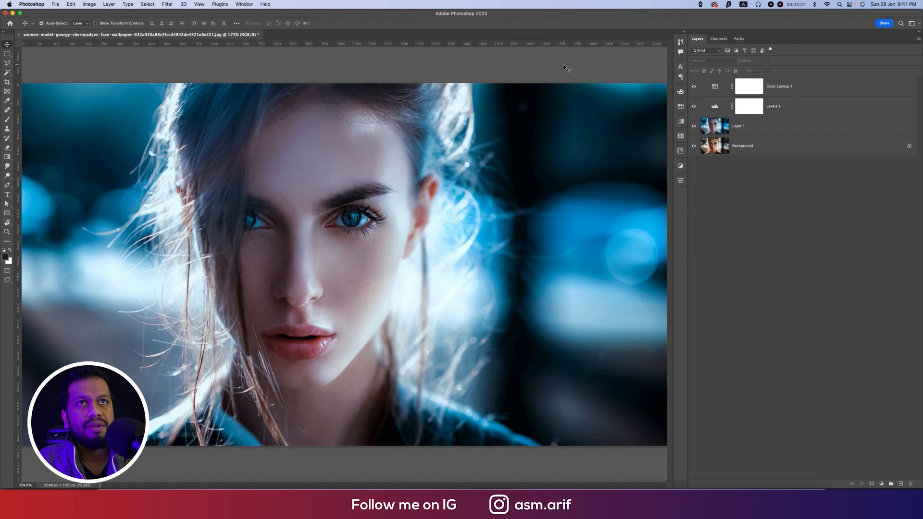
left_click(737, 125)
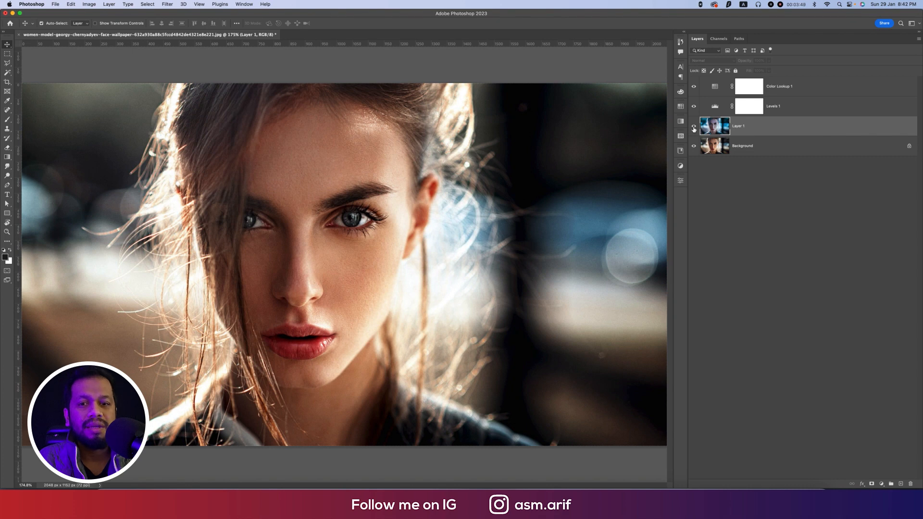
left_click(694, 128)
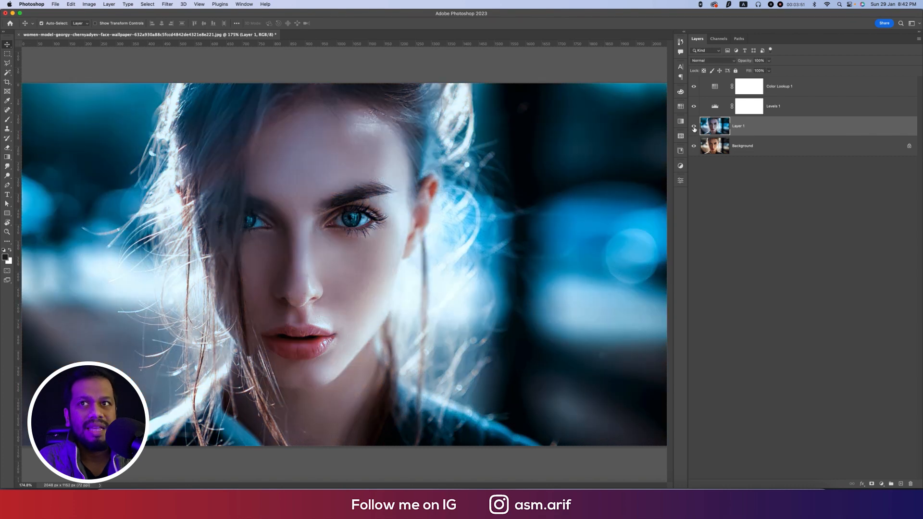